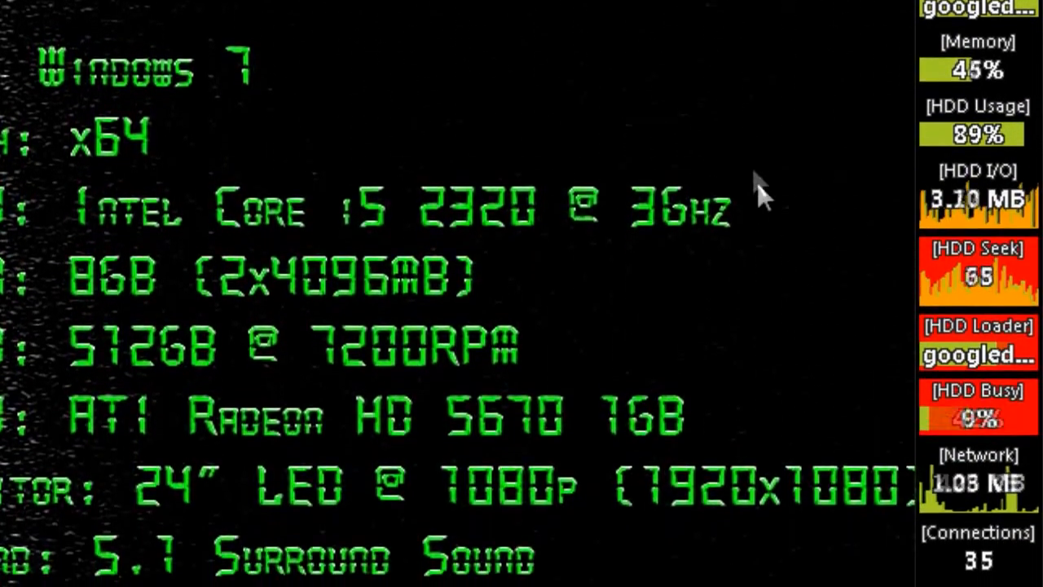
Scroll the Fields list, then switch on Auto-Hide from the sidebar's context menu.
{"action": "scroll", "scroll_direction": "down", "scroll_amount": 3}
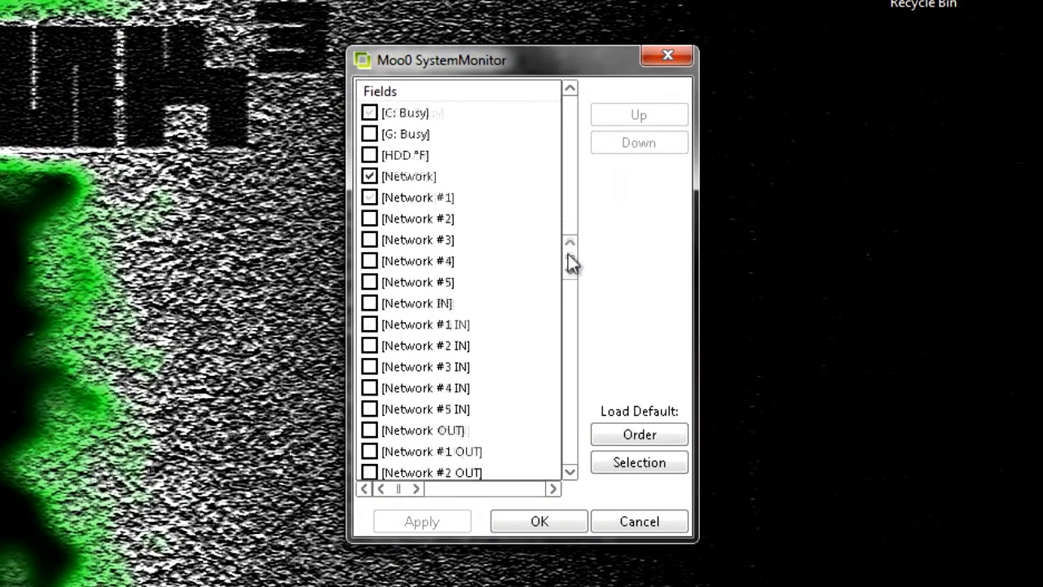
{"action": "scroll", "scroll_direction": "down", "scroll_amount": 3}
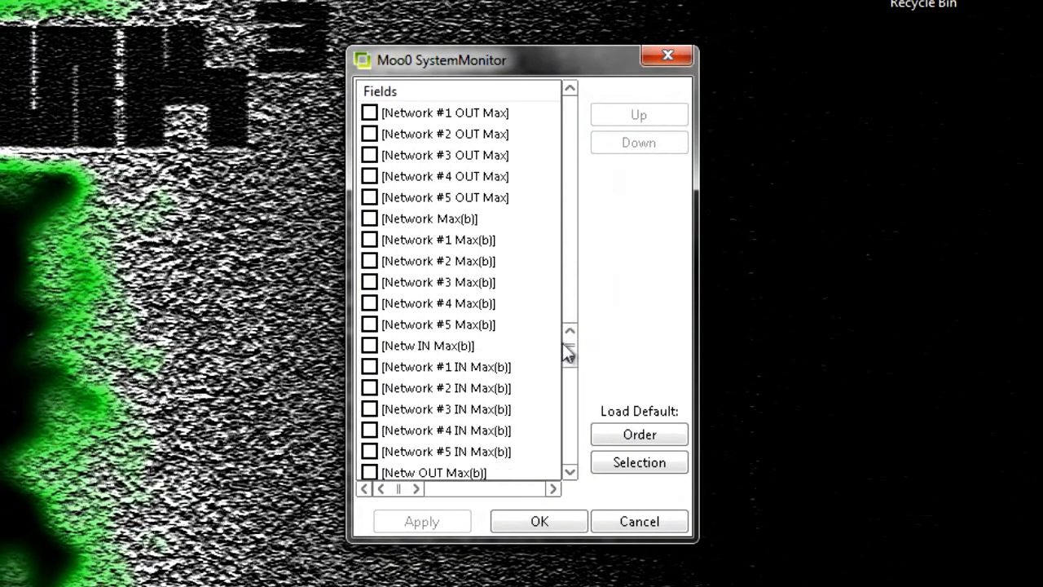
{"action": "scroll", "scroll_direction": "down", "scroll_amount": 3}
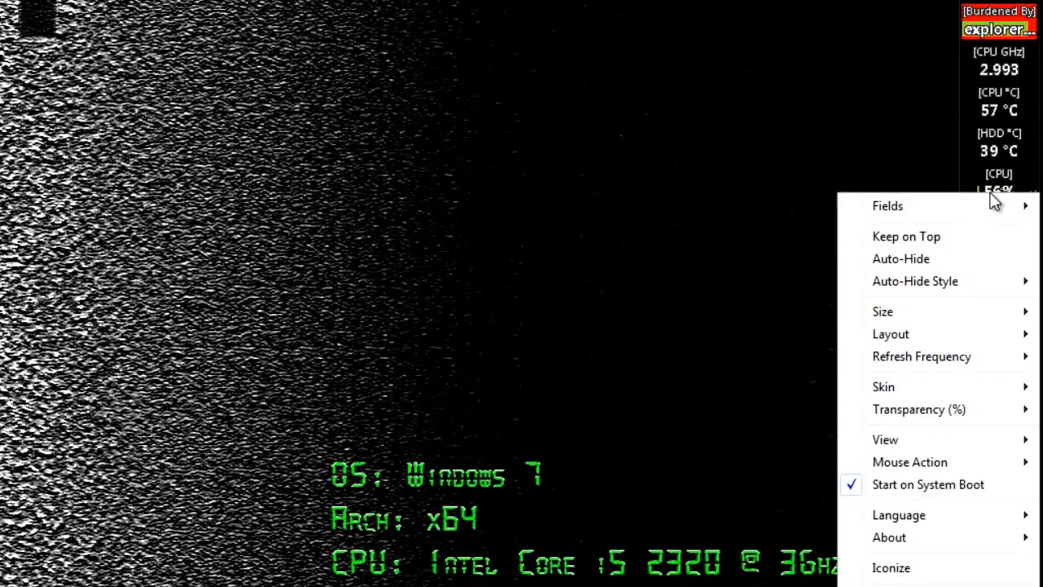
{"action": "mouse_move", "coordinate": [914, 281]}
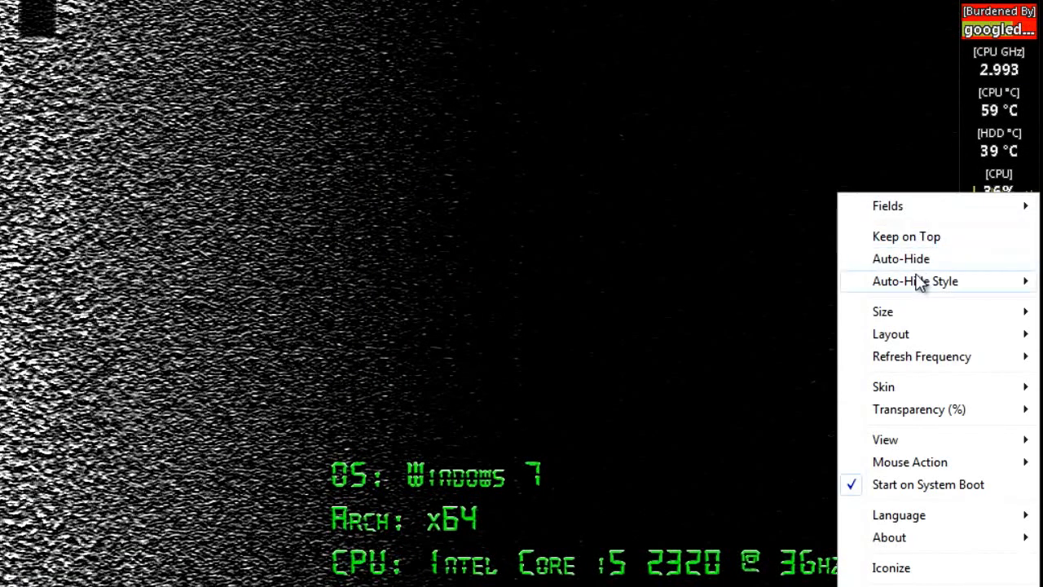
{"action": "left_click", "coordinate": [901, 259]}
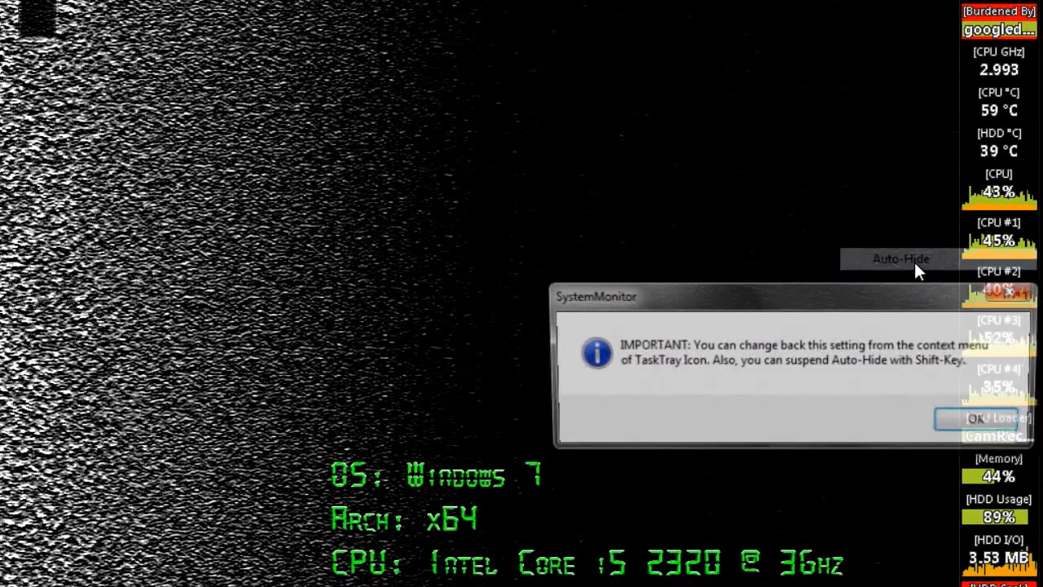
Confirm the auto-hide notice with OK so the sidebar hides.
{"action": "left_click", "coordinate": [975, 418]}
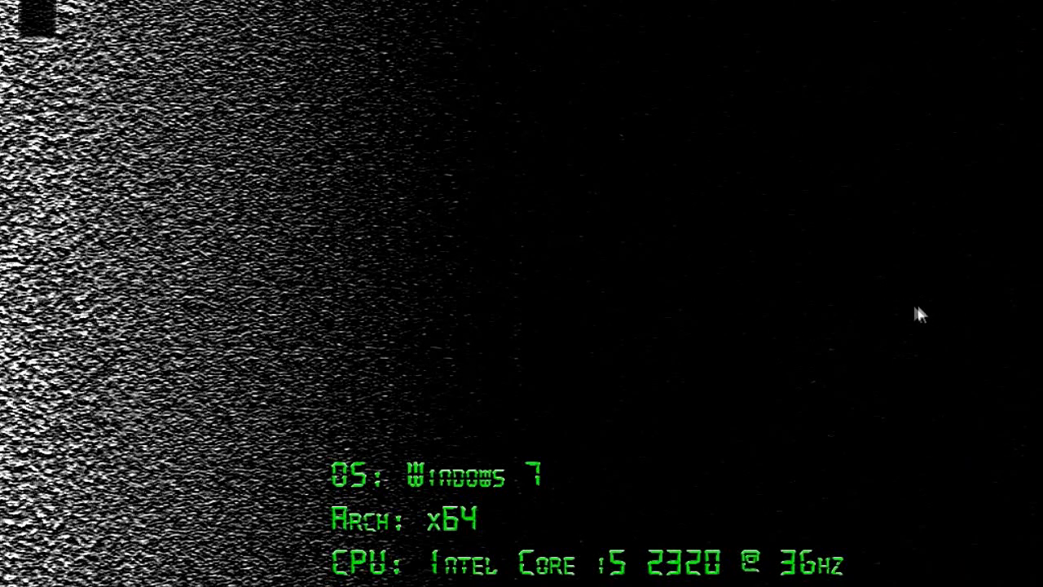
{"action": "mouse_move", "coordinate": [833, 312]}
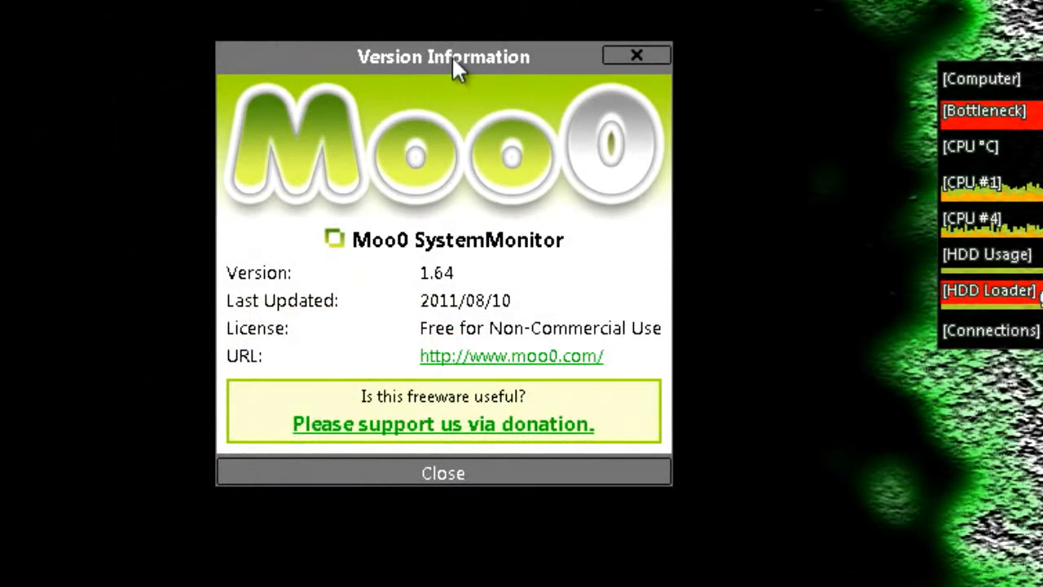
{"action": "mouse_move", "coordinate": [122, 171]}
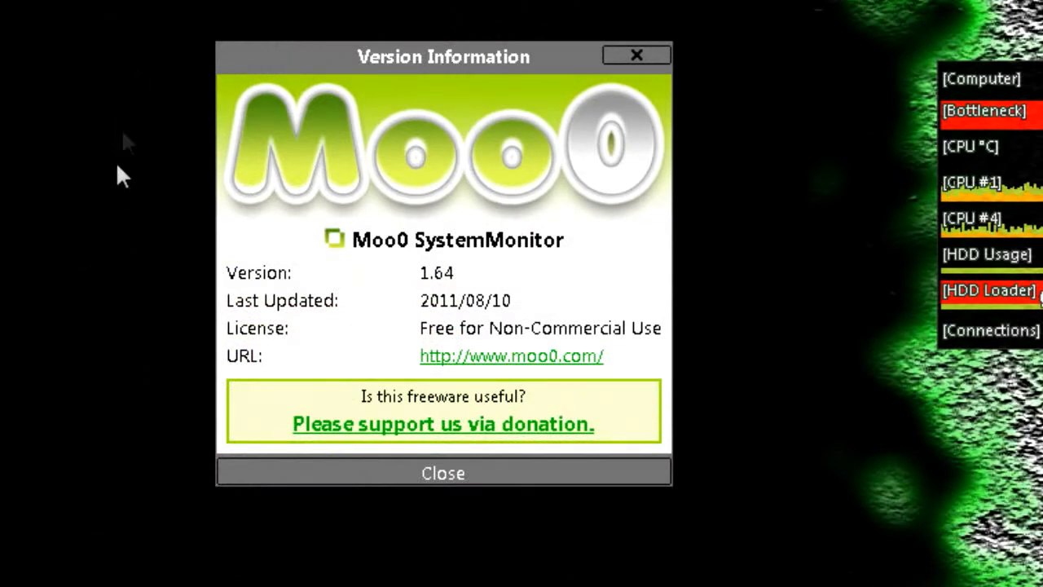
{"action": "mouse_move", "coordinate": [522, 578]}
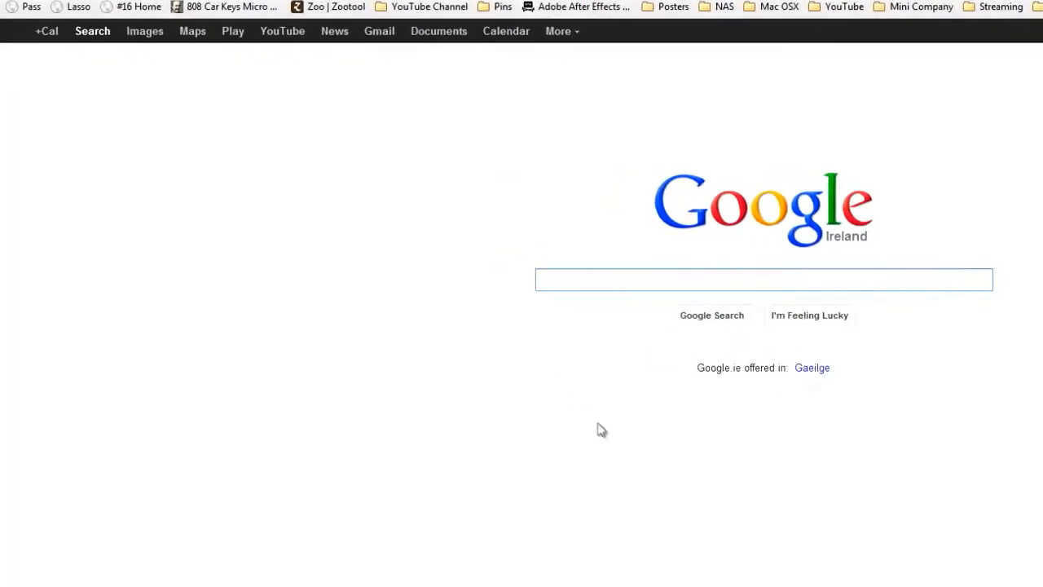
Type the search 'meaningless search only' in the browser.
{"action": "type", "text": "meaningless search only"}
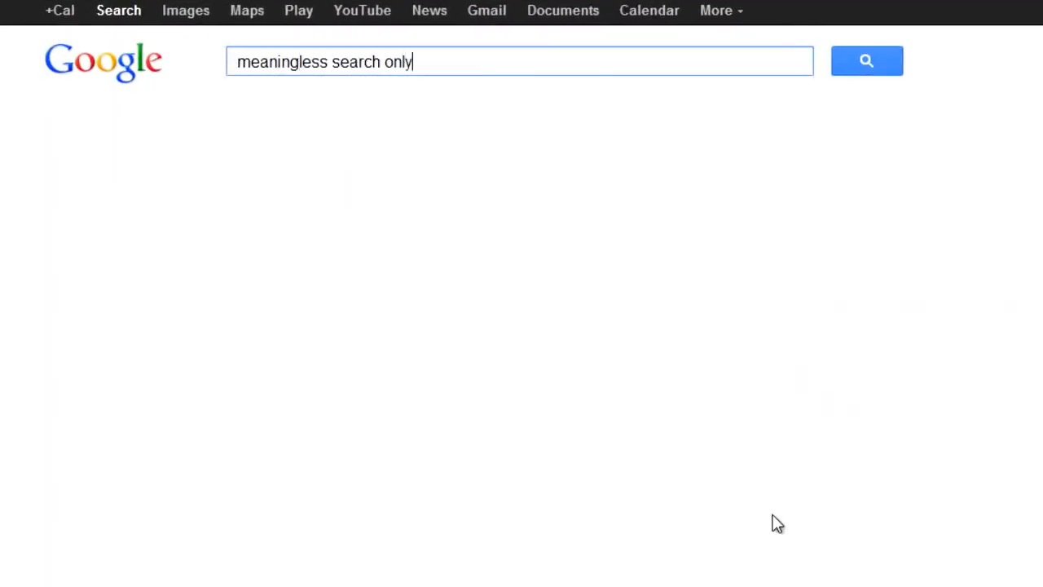